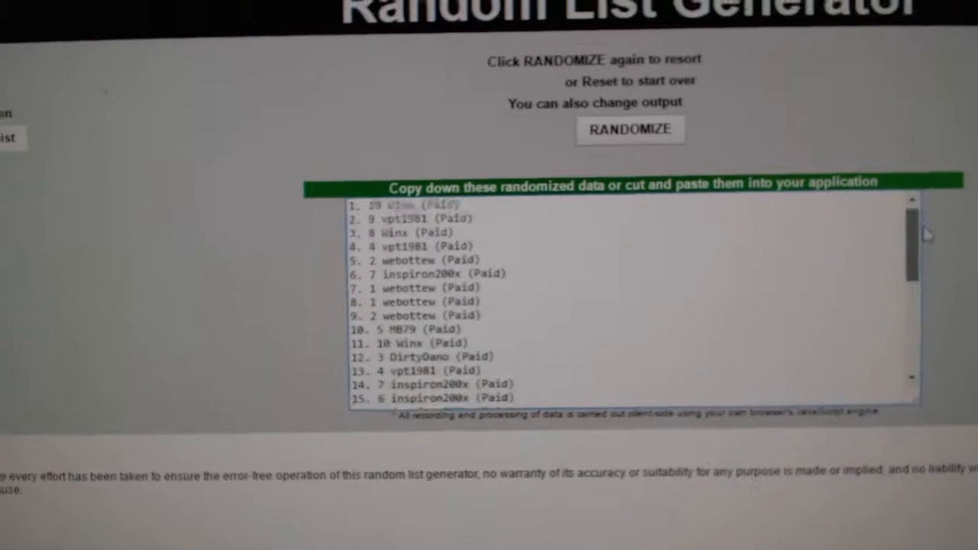
Step: Reset the generator to clear the buyer list before entering hockey teams
click(629, 128)
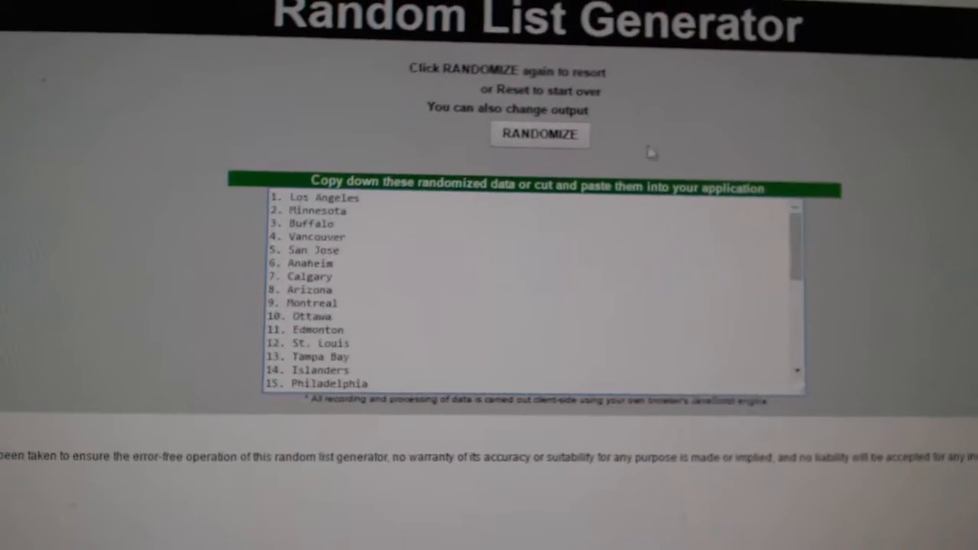
Step: Randomize the hockey team list twice more for a fresh order
click(537, 134)
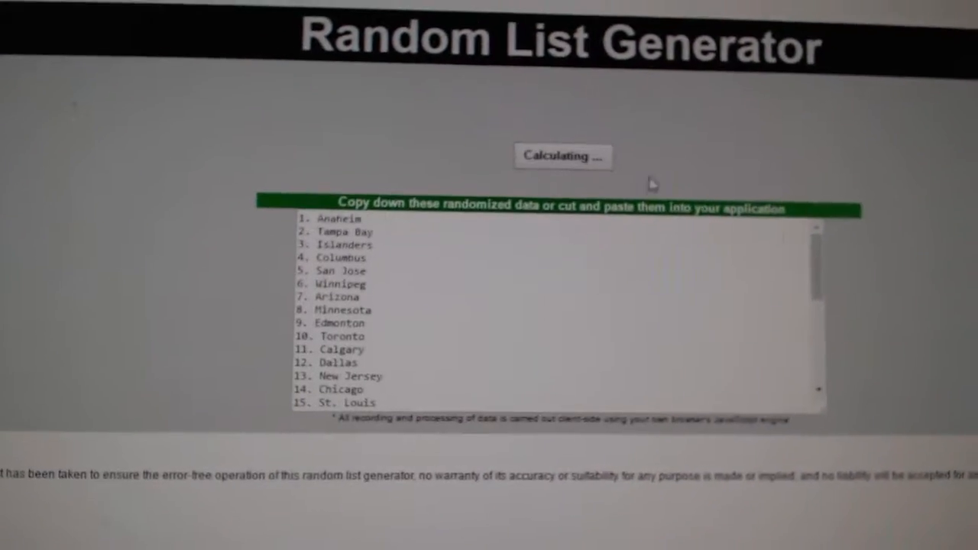
click(562, 156)
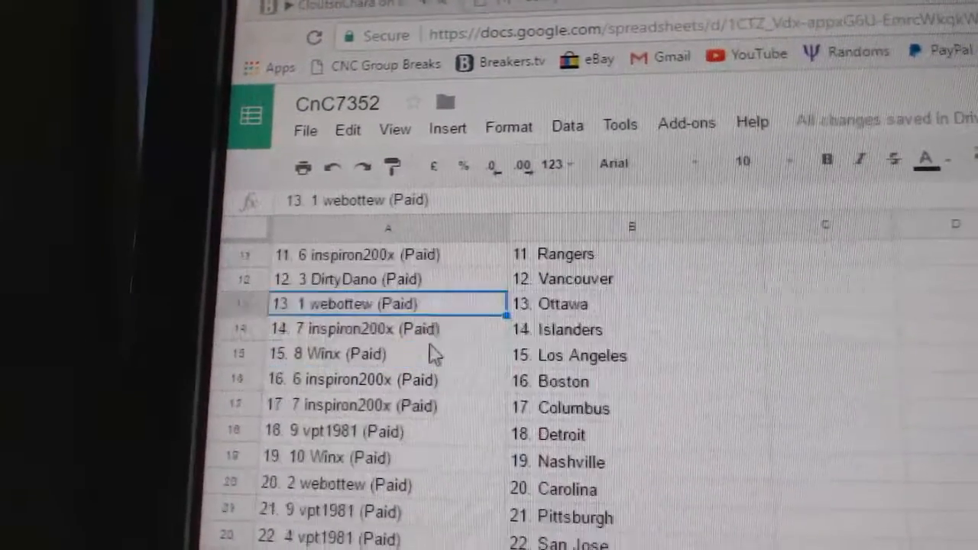
click(385, 329)
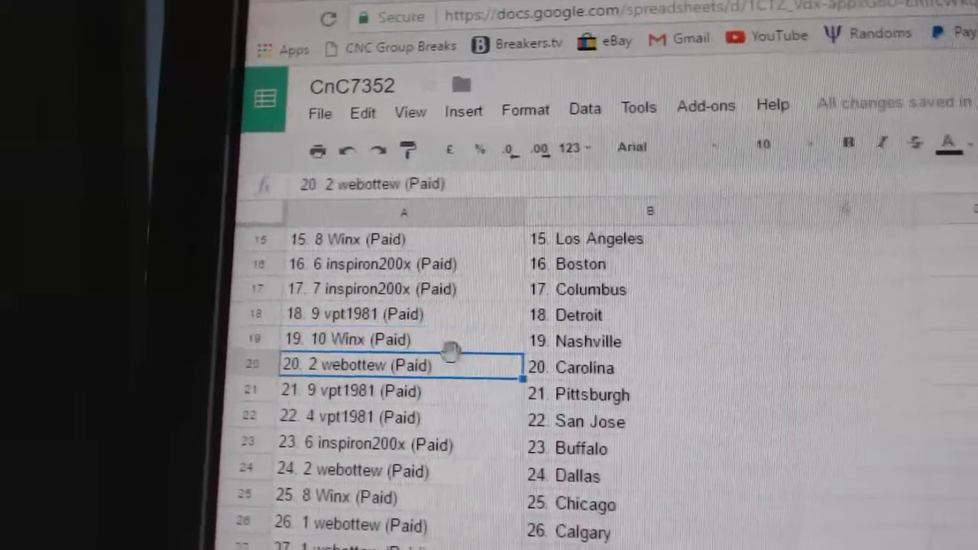
scroll(down, 3)
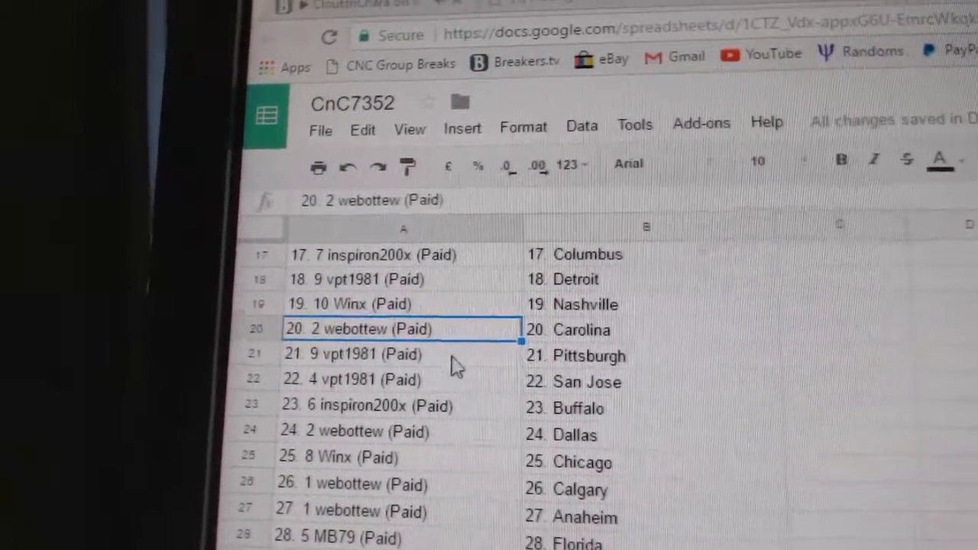